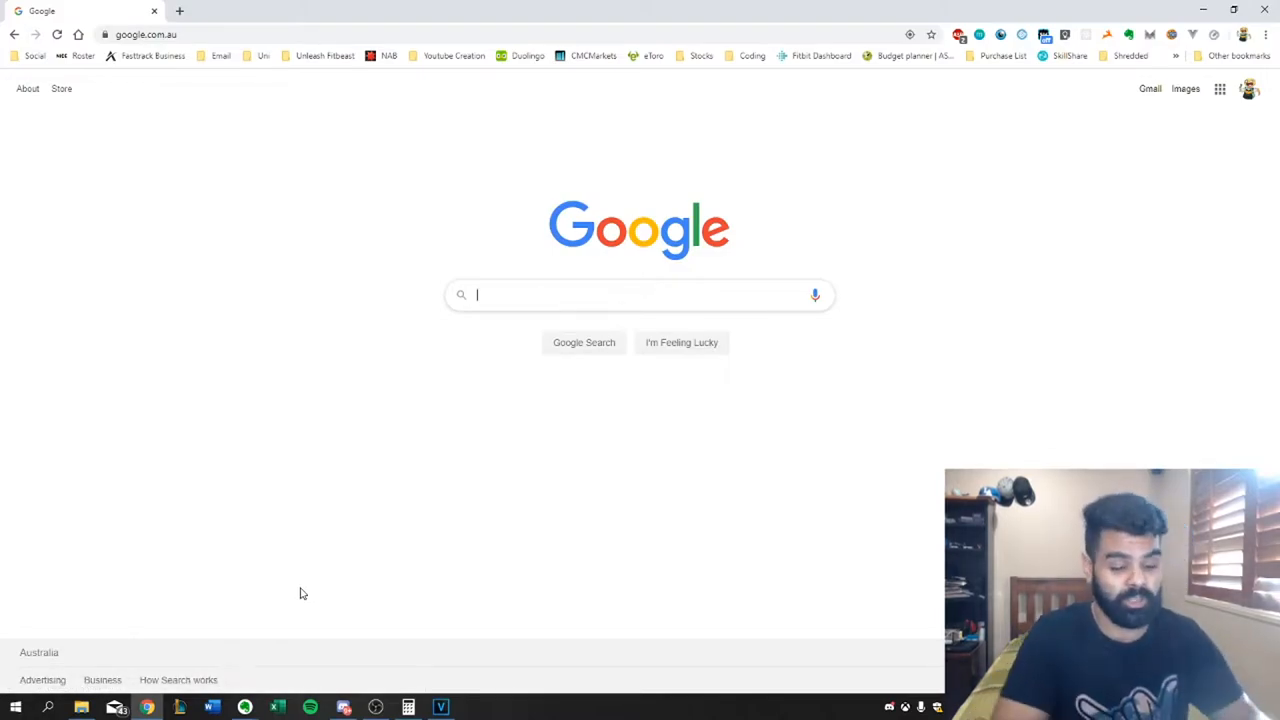
Search Google for 'calorie maintenance calculator' and bring up Calculator.net's Calorie Calculator.
type("calorie")
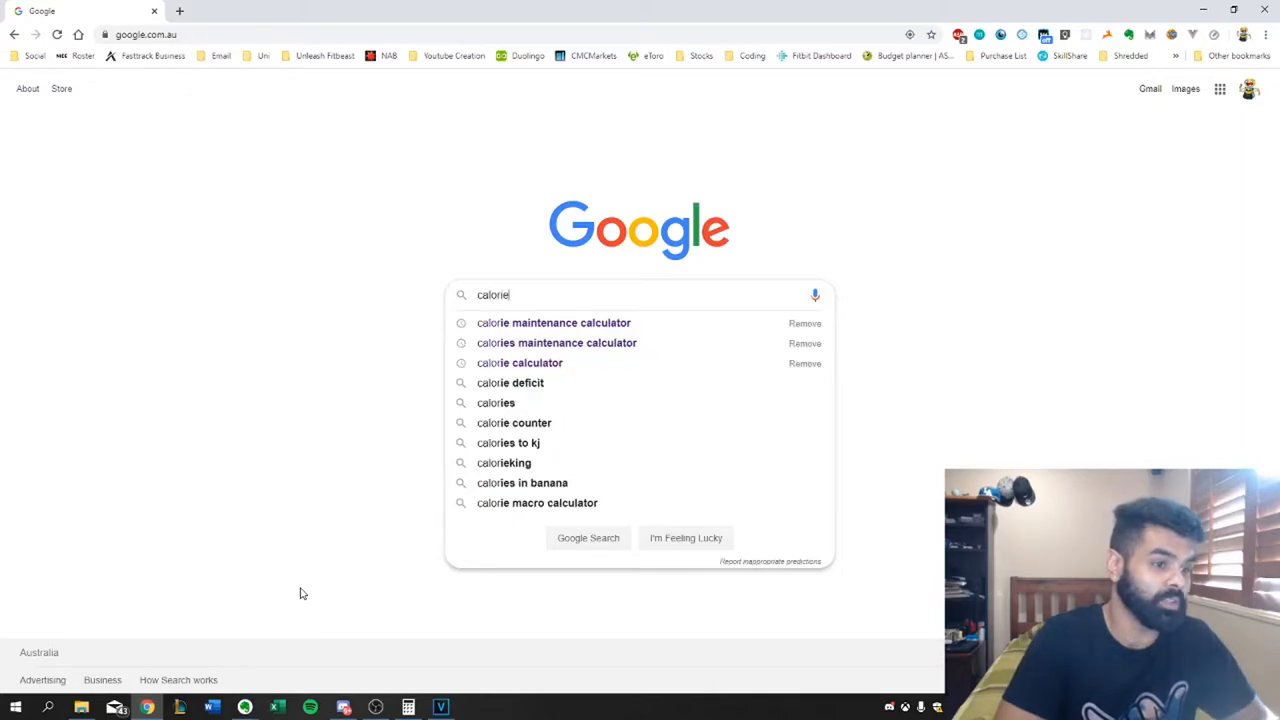
left_click(554, 322)
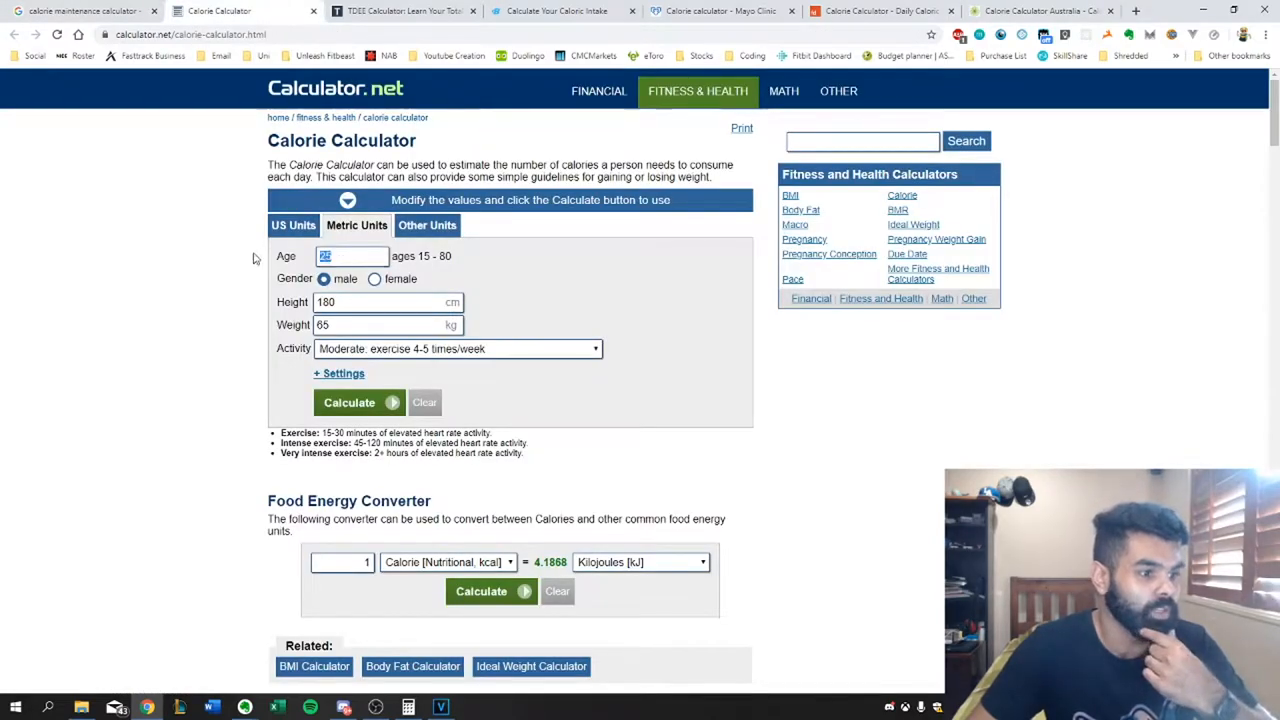
Calculate for age 23, 165 cm, 68 kg, moderate exercise 4-5 times/week: 2,346 calories.
type("23")
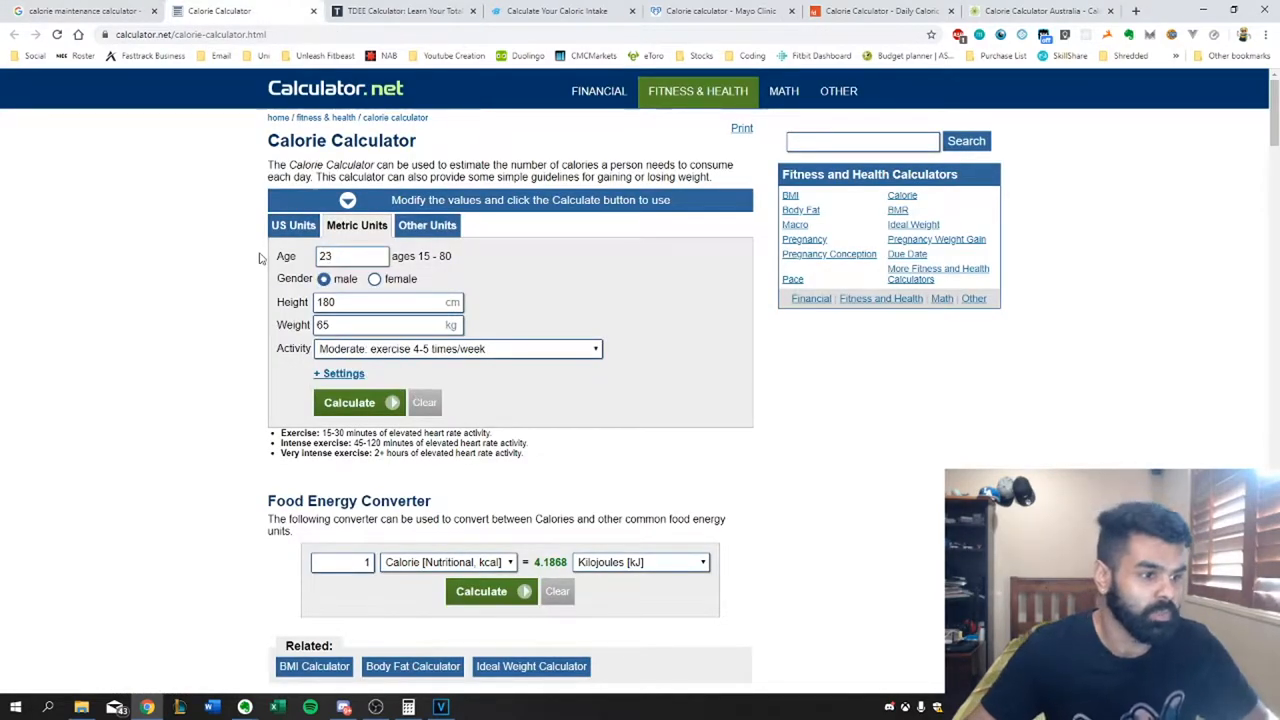
type("165")
type("68")
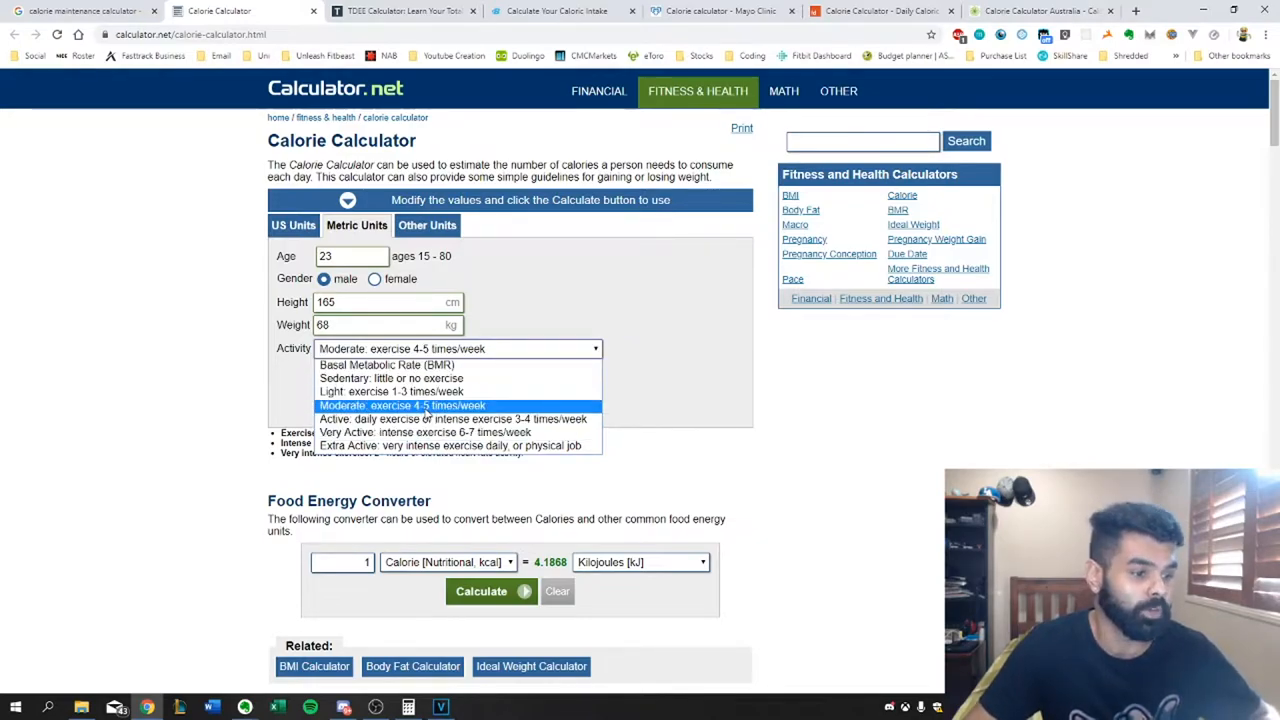
left_click(402, 404)
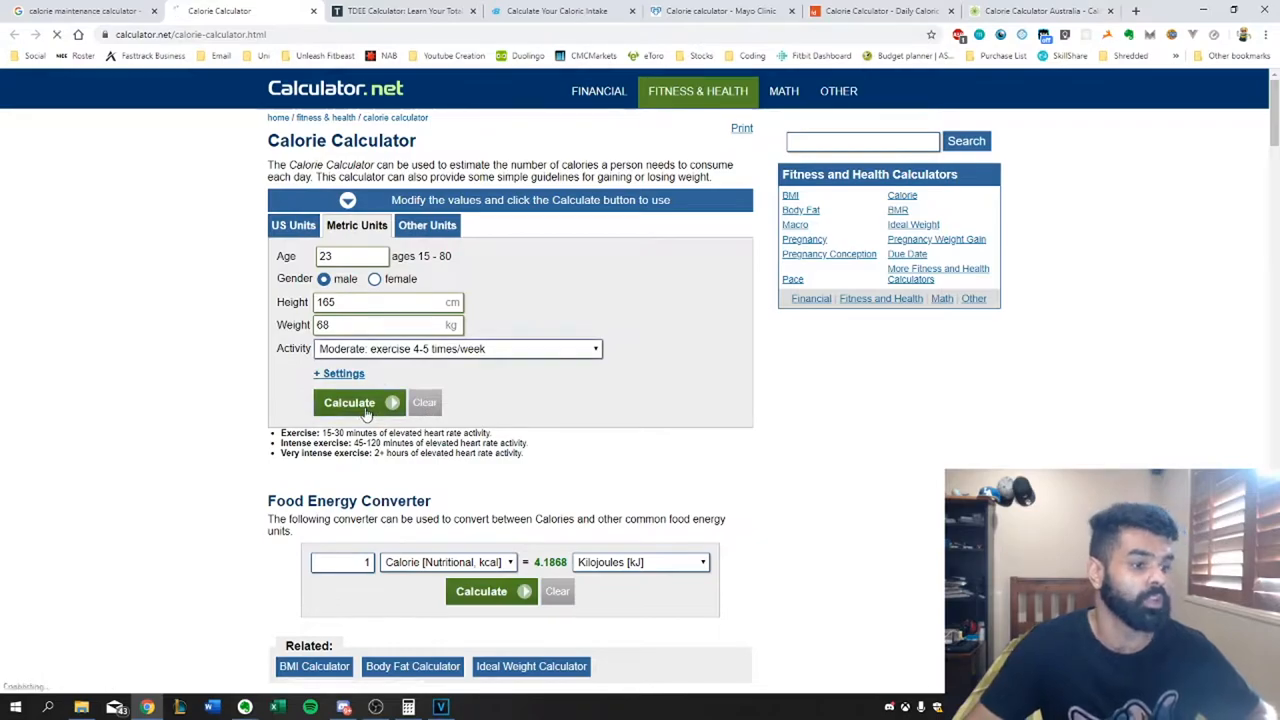
left_click(348, 402)
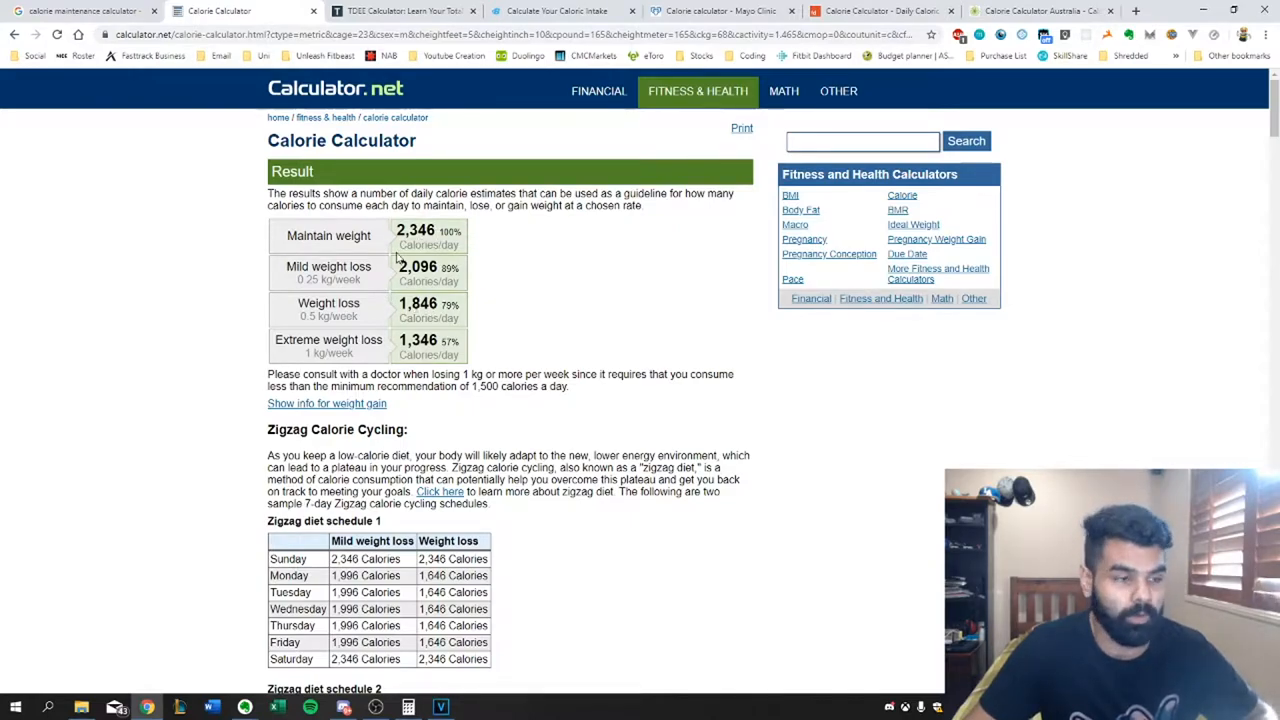
key("alt+tab")
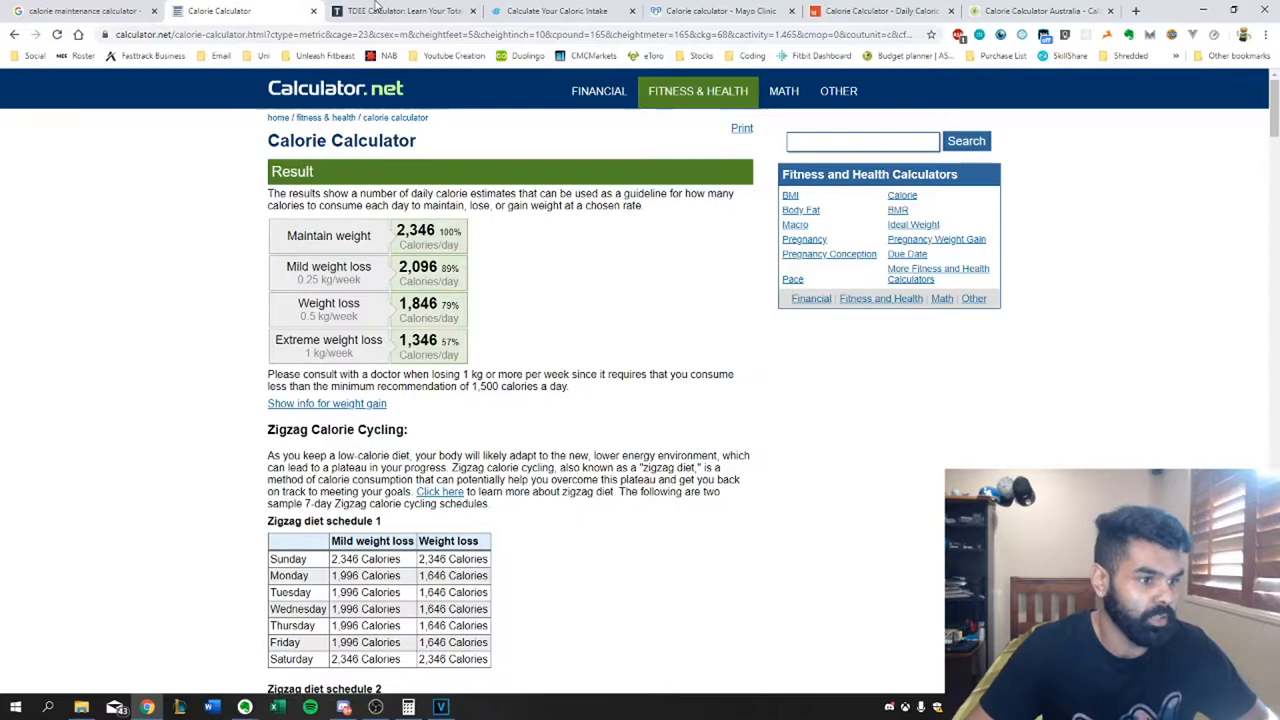
Get the TDEE Calculator estimate with moderate exercise 3-5 days/week: 2,482 calories.
left_click(400, 12)
type("6")
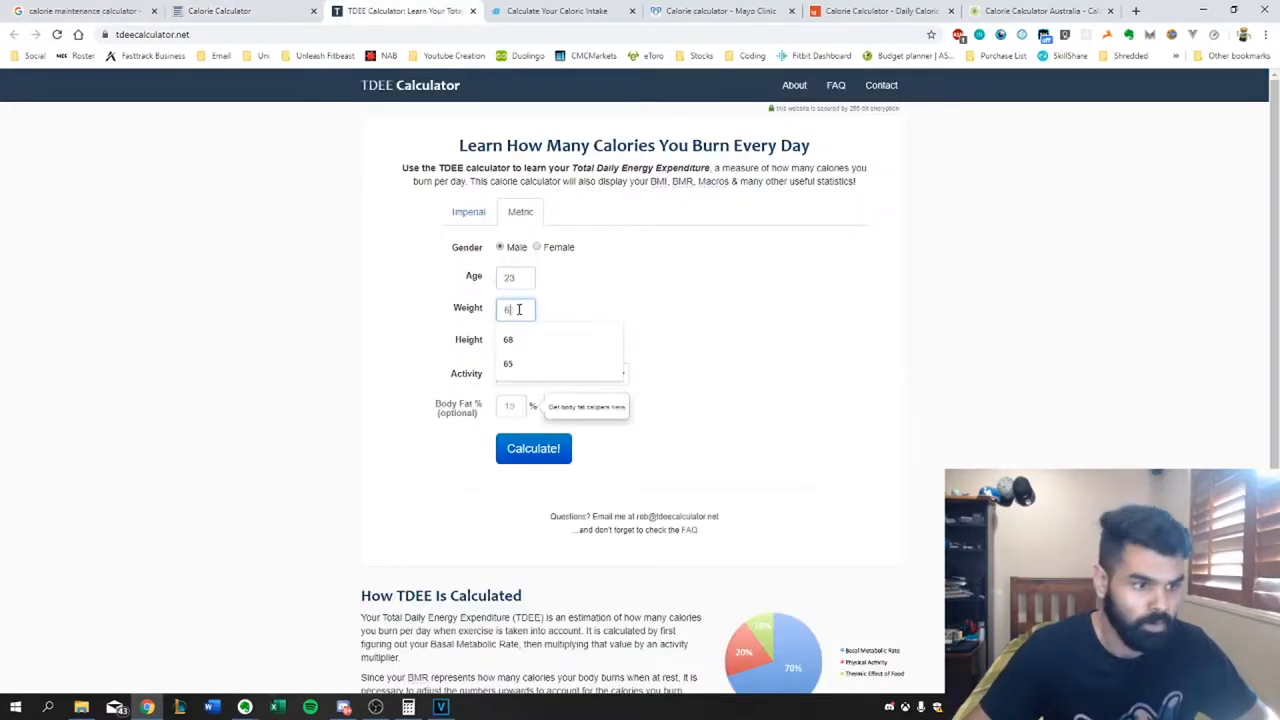
left_click(516, 340)
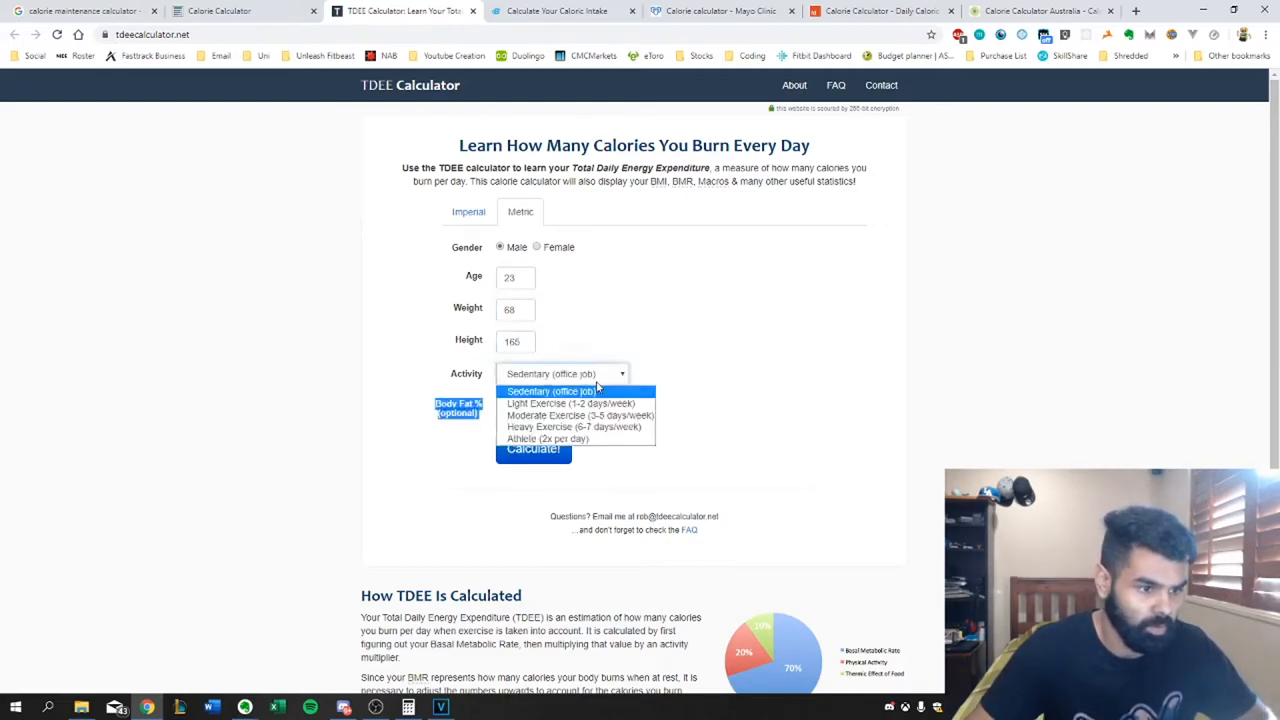
left_click(578, 414)
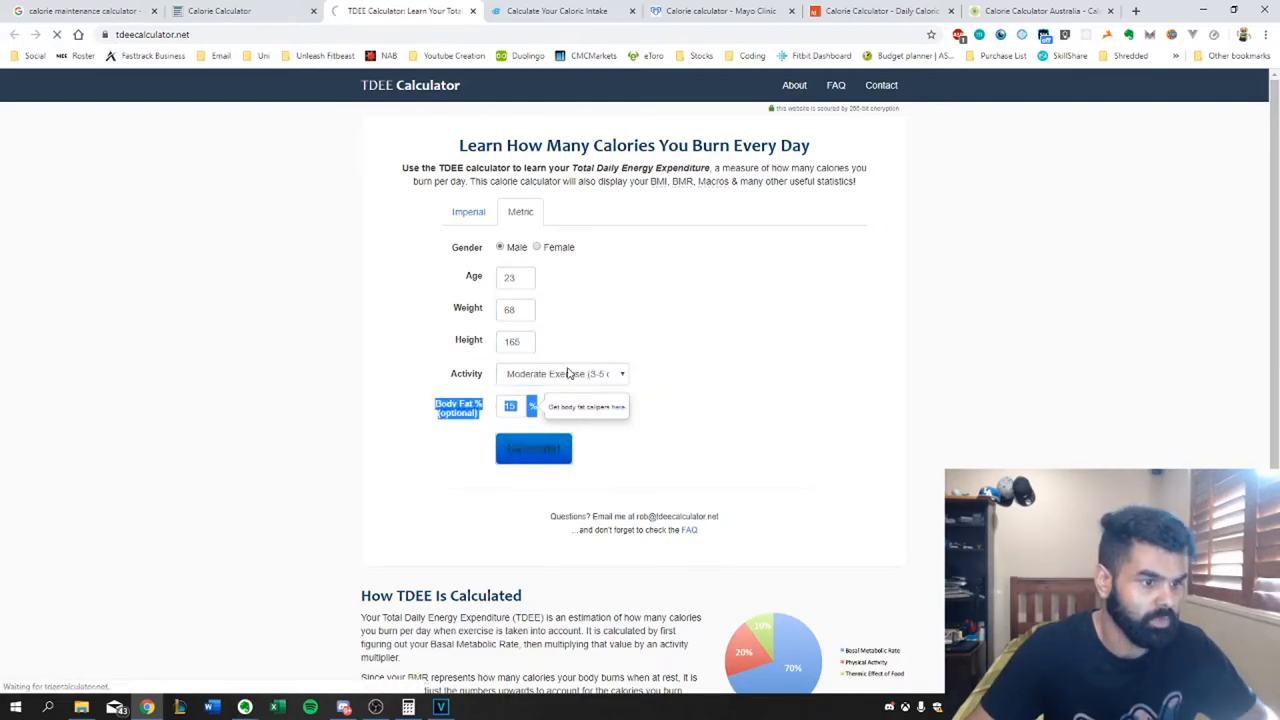
left_click(532, 448)
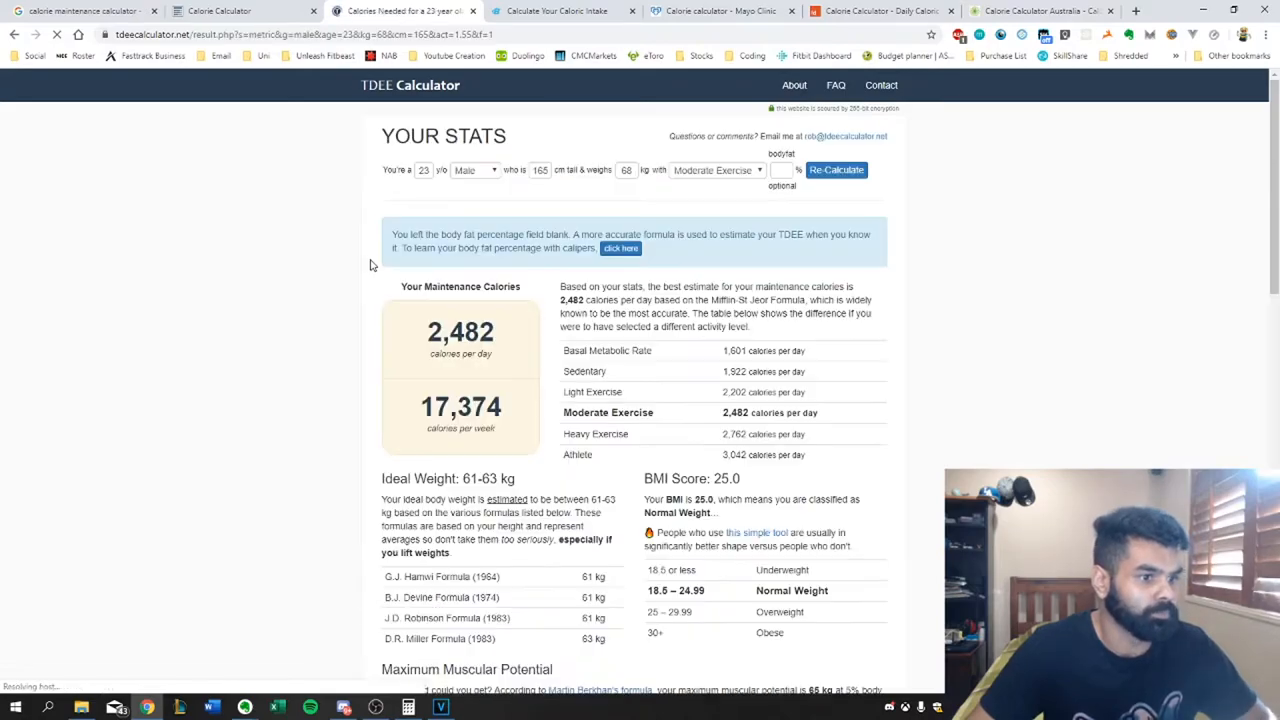
Collect the Bodybuilding.com and remaining calculator estimates, then return to the Evernote note.
left_click(560, 12)
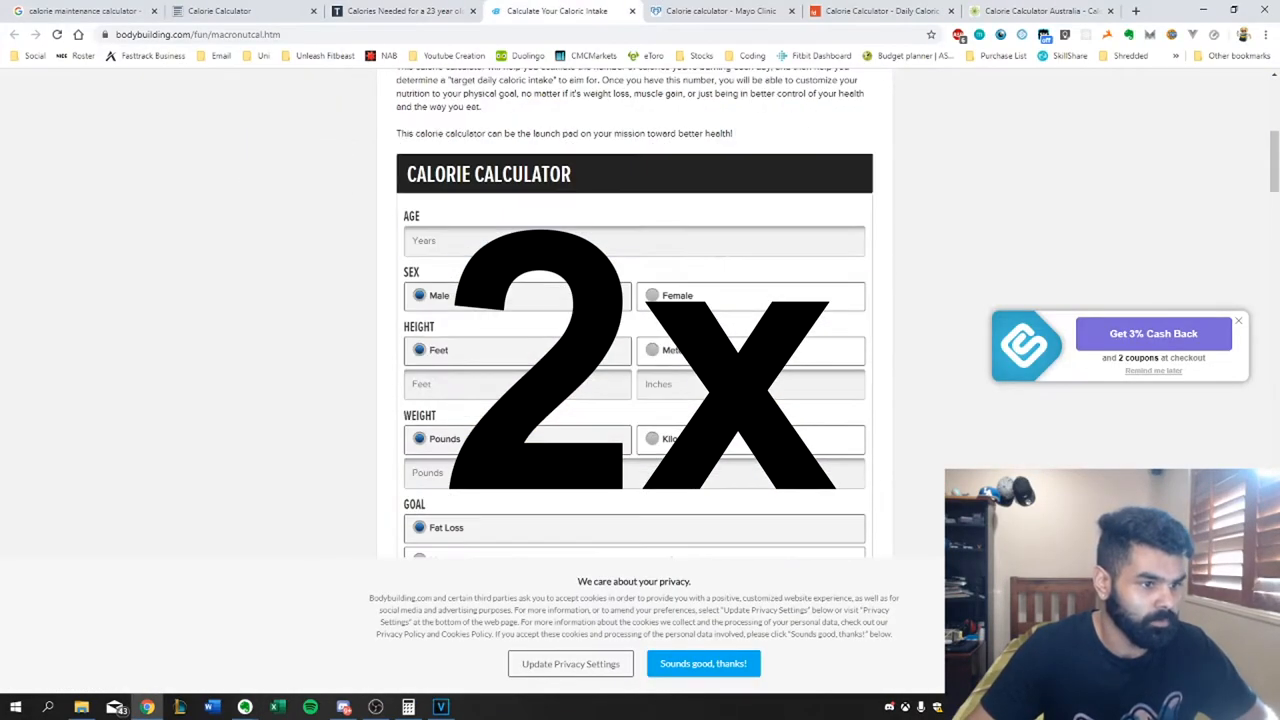
scroll("down", 3)
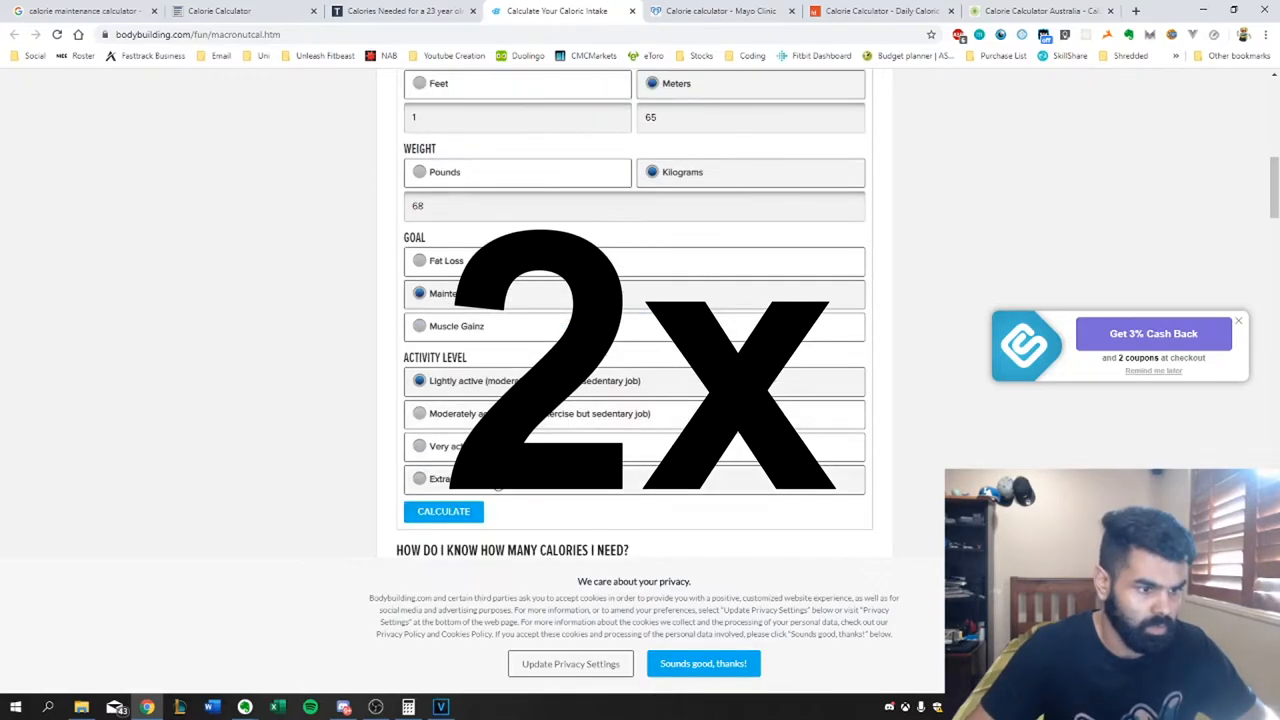
left_click(716, 12)
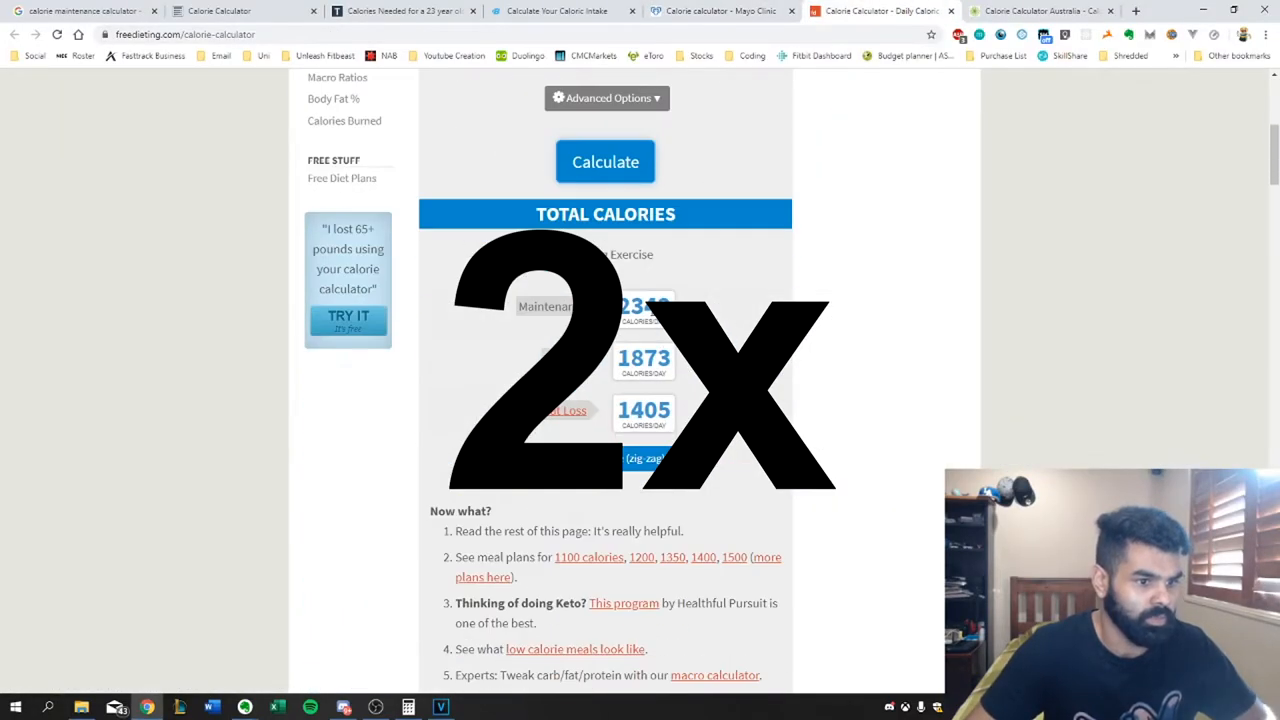
left_click(1040, 12)
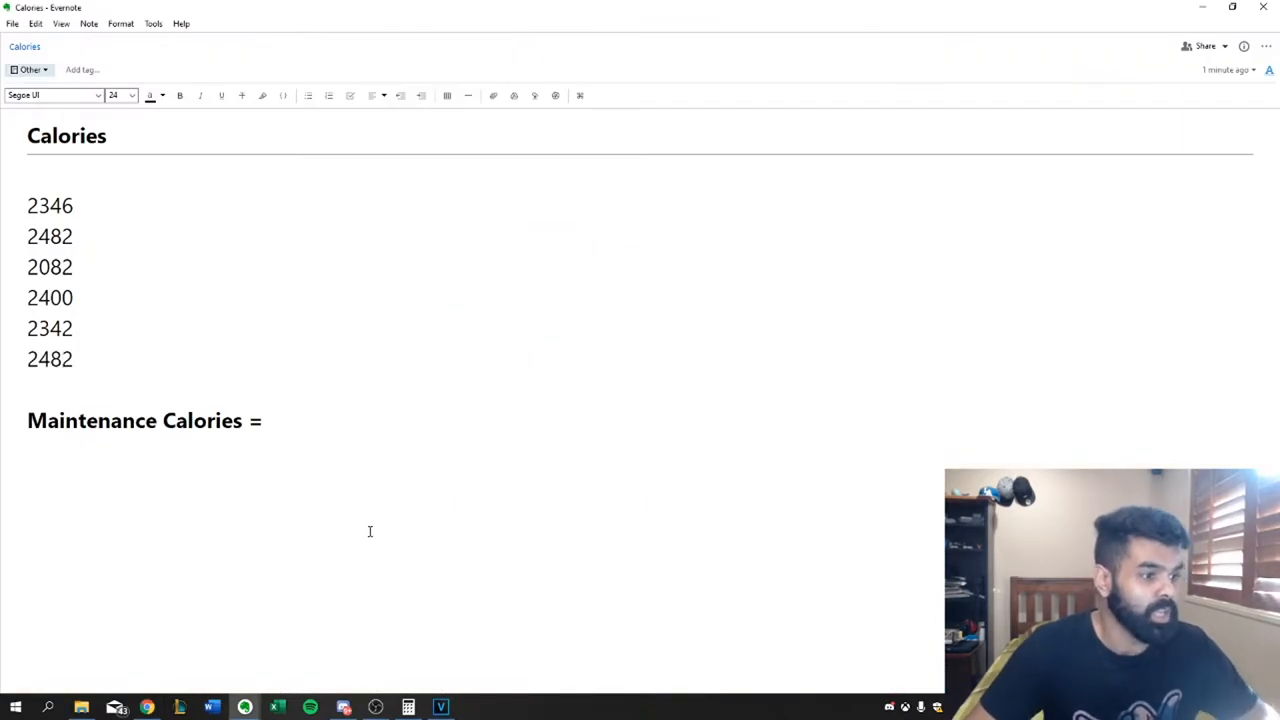
Total 2346 + 2482 + 2082 + 2400 + 2342 + 2482 in Windows Calculator.
left_click(72, 360)
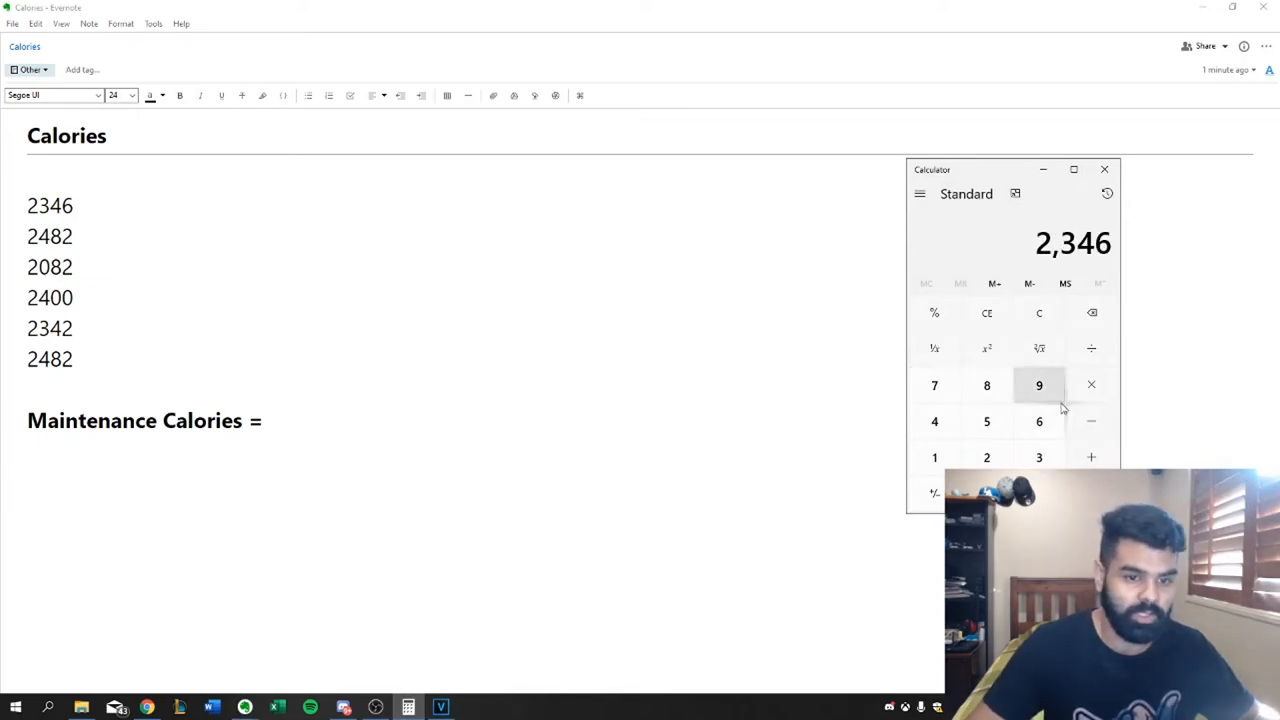
left_click(1092, 456)
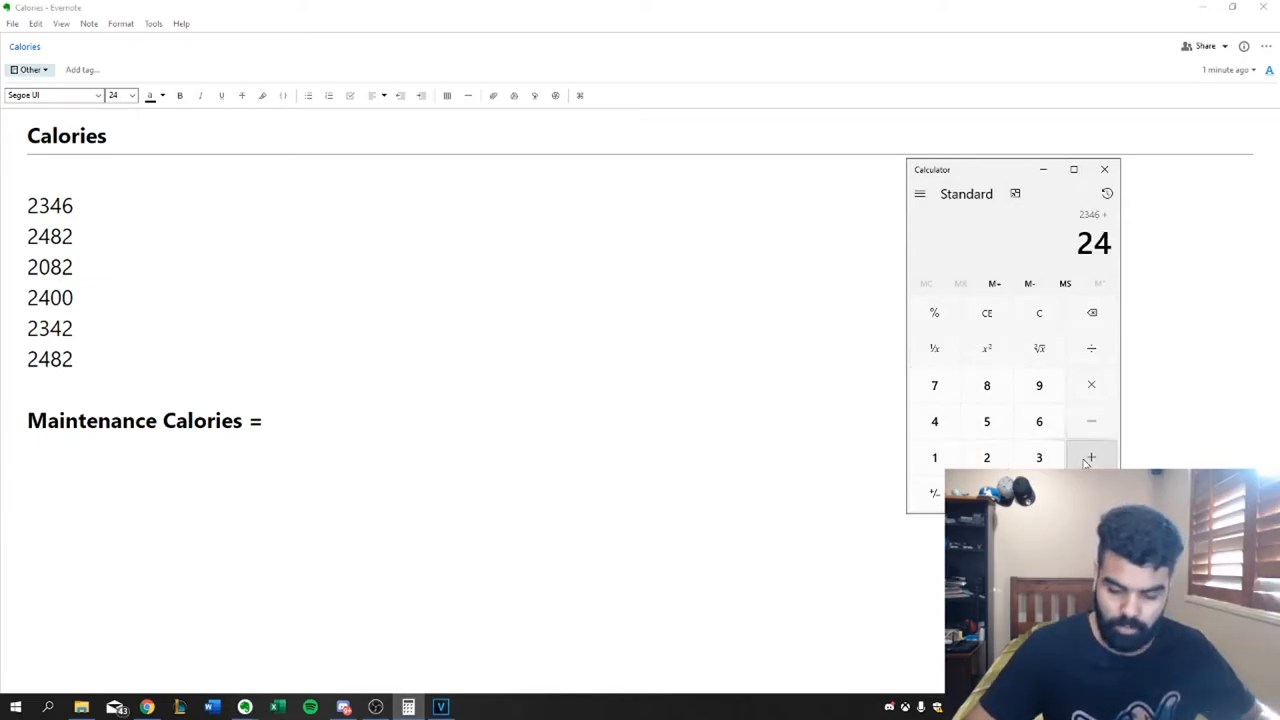
left_click(1092, 456)
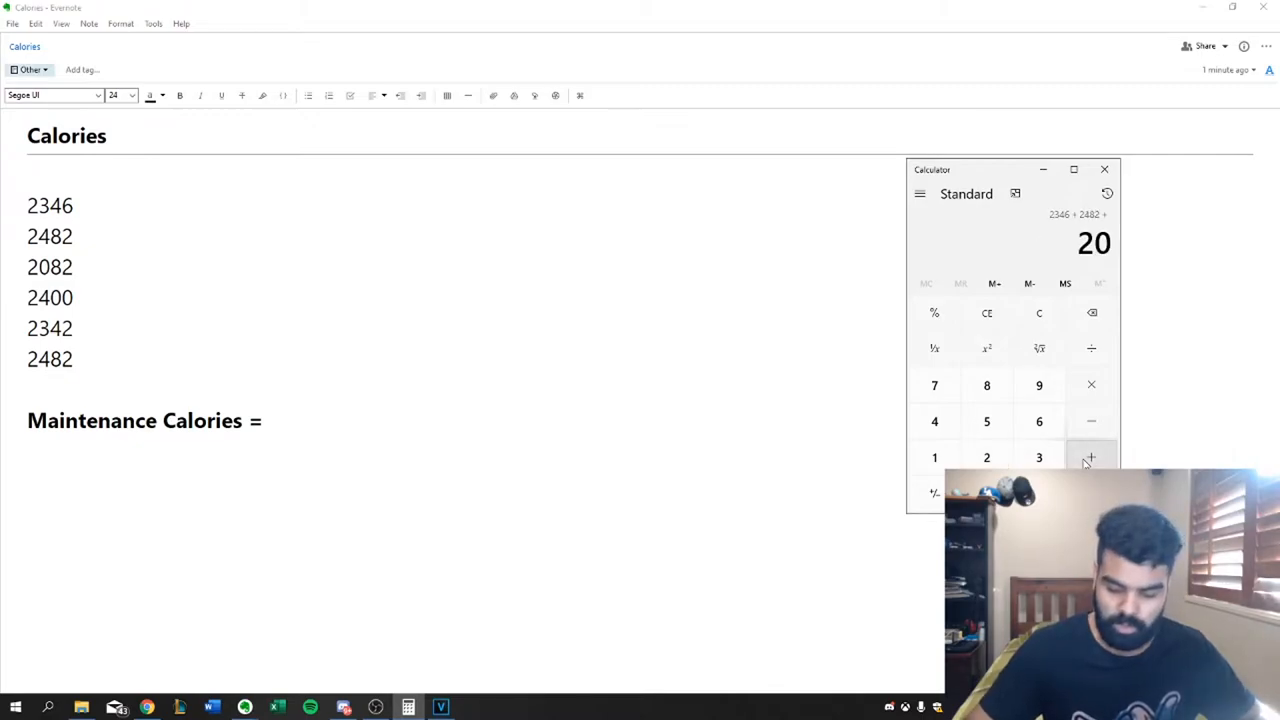
left_click(934, 420)
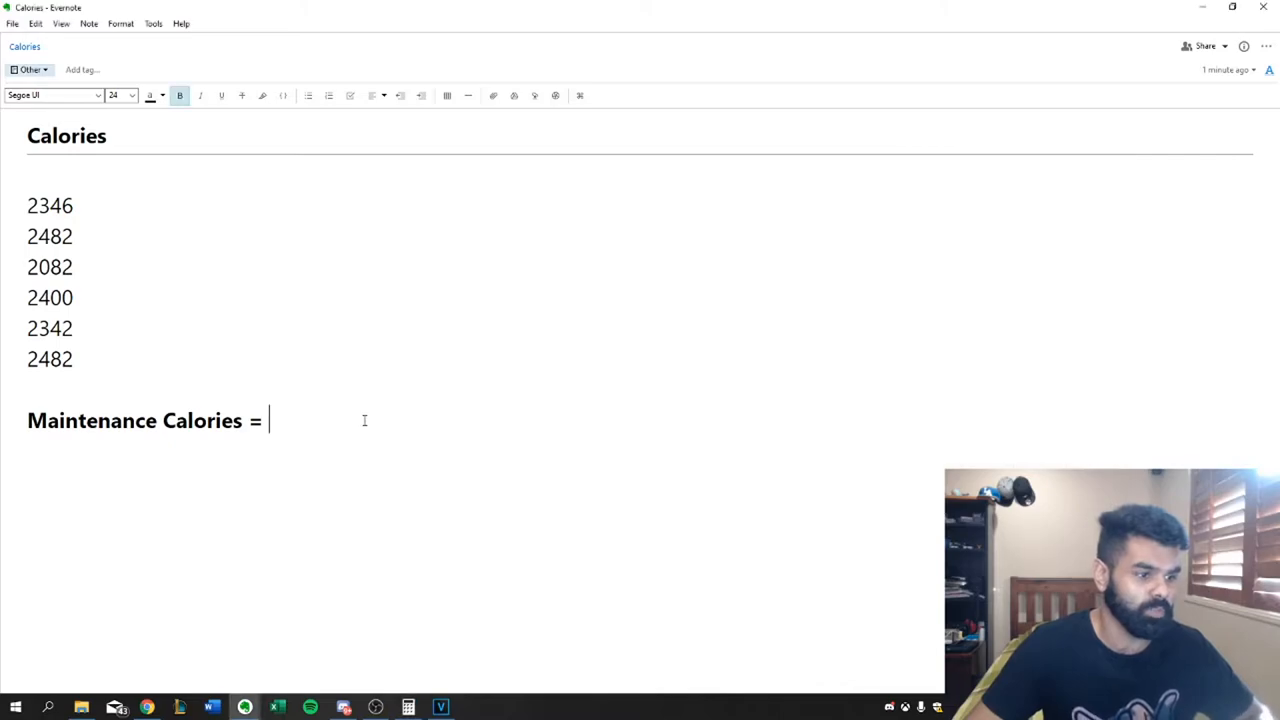
Write Maintenance Calories = 2350, then '500 calorie deficit' and '3500 calories = 1 lb of fat'.
type("2350")
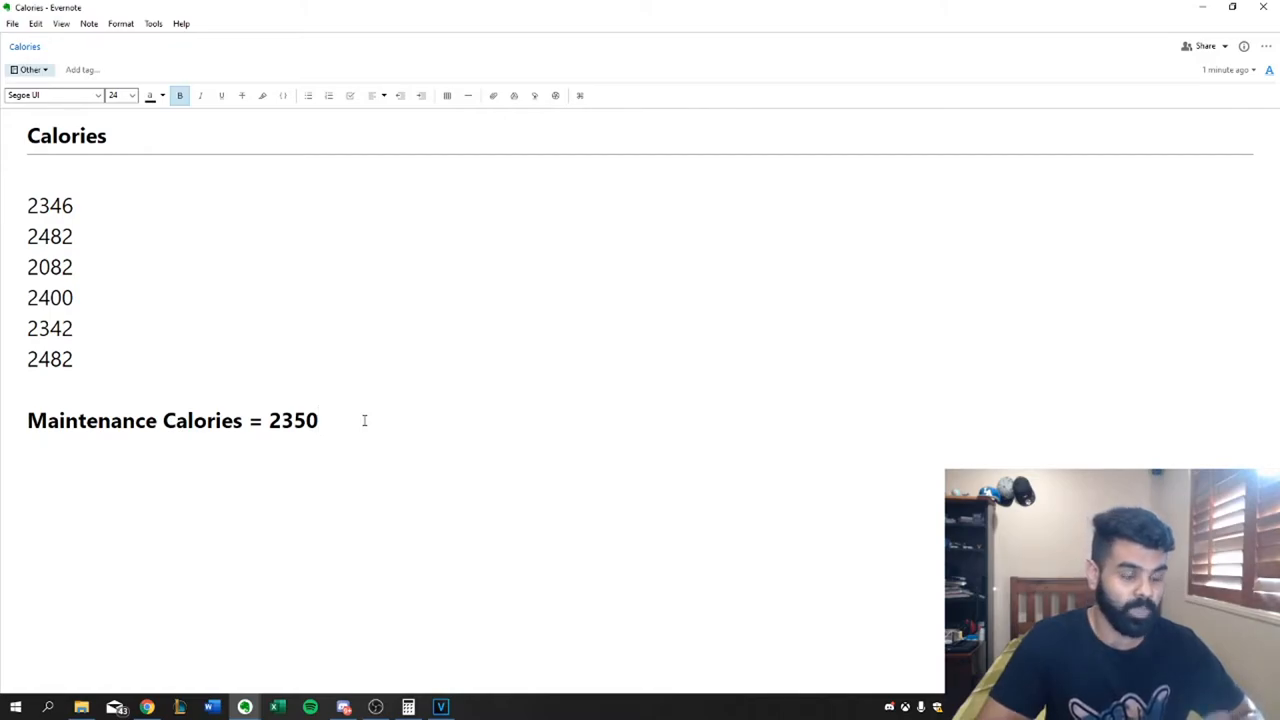
type("500 calorie deficit")
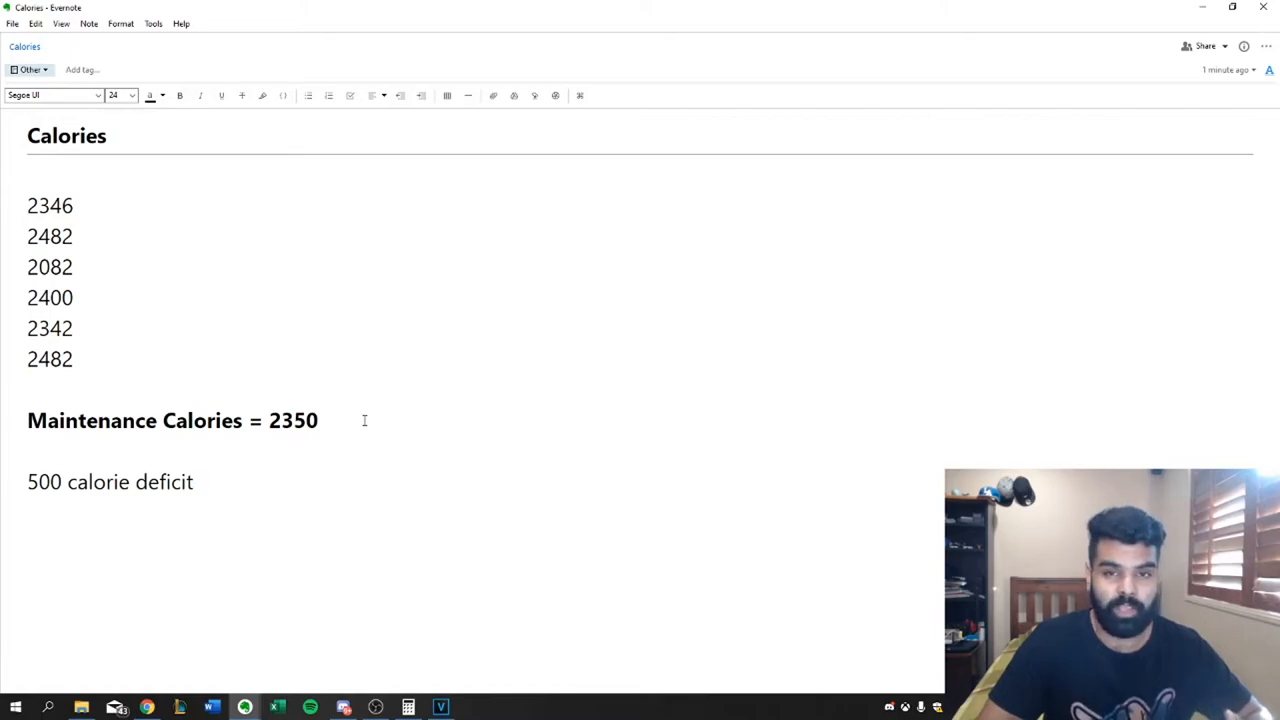
type("3500")
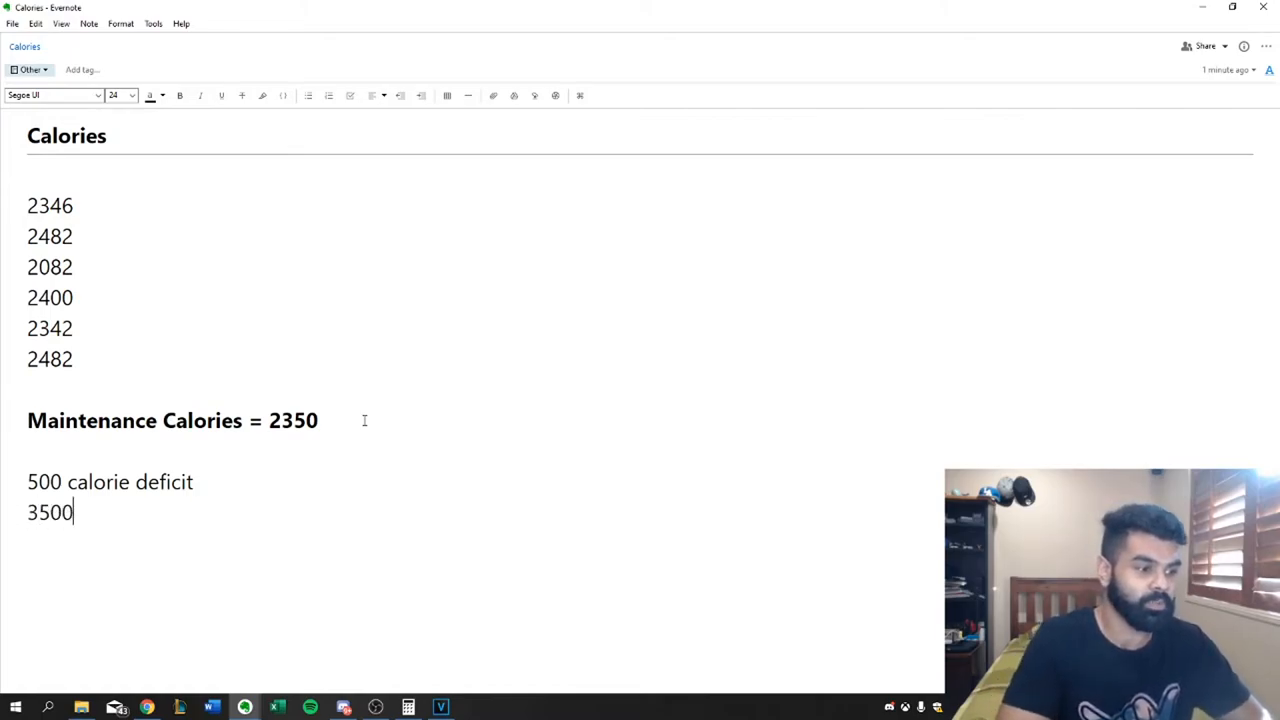
type("calories")
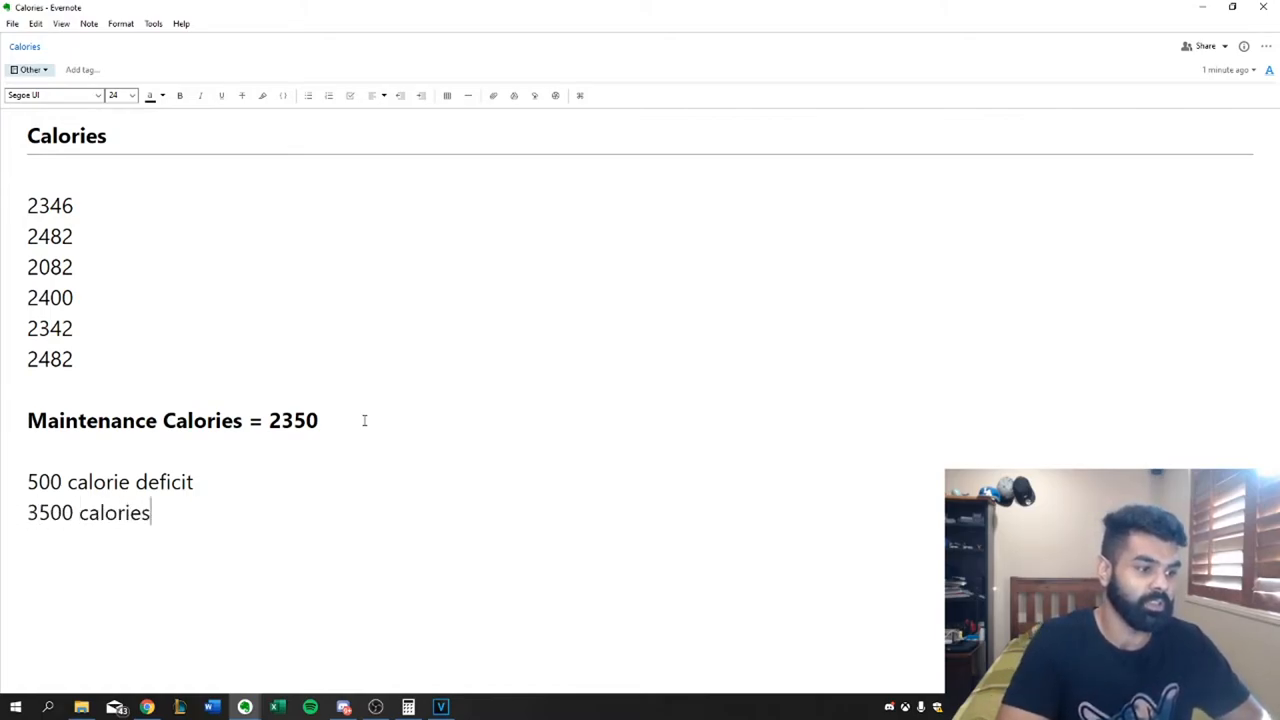
type("= 1 lb of fat")
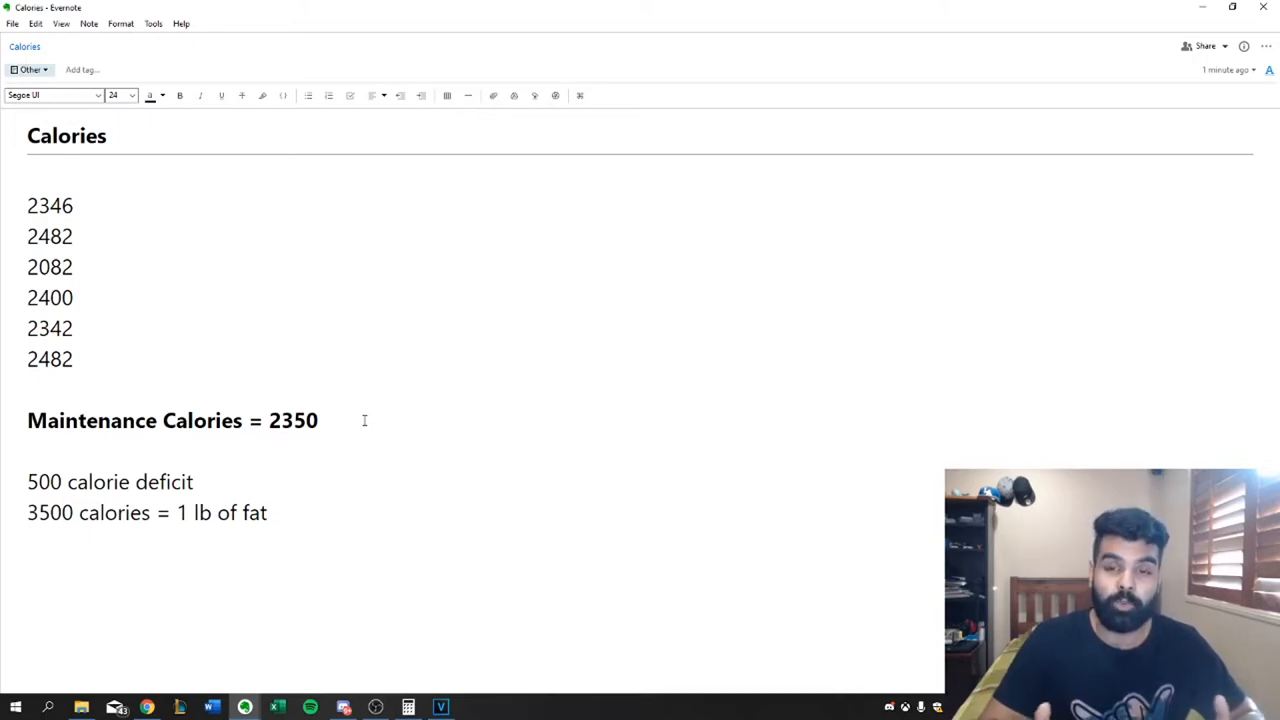
Add an empty line after '3500 calories = 1 lb of fat' in the Calories note.
key("enter")
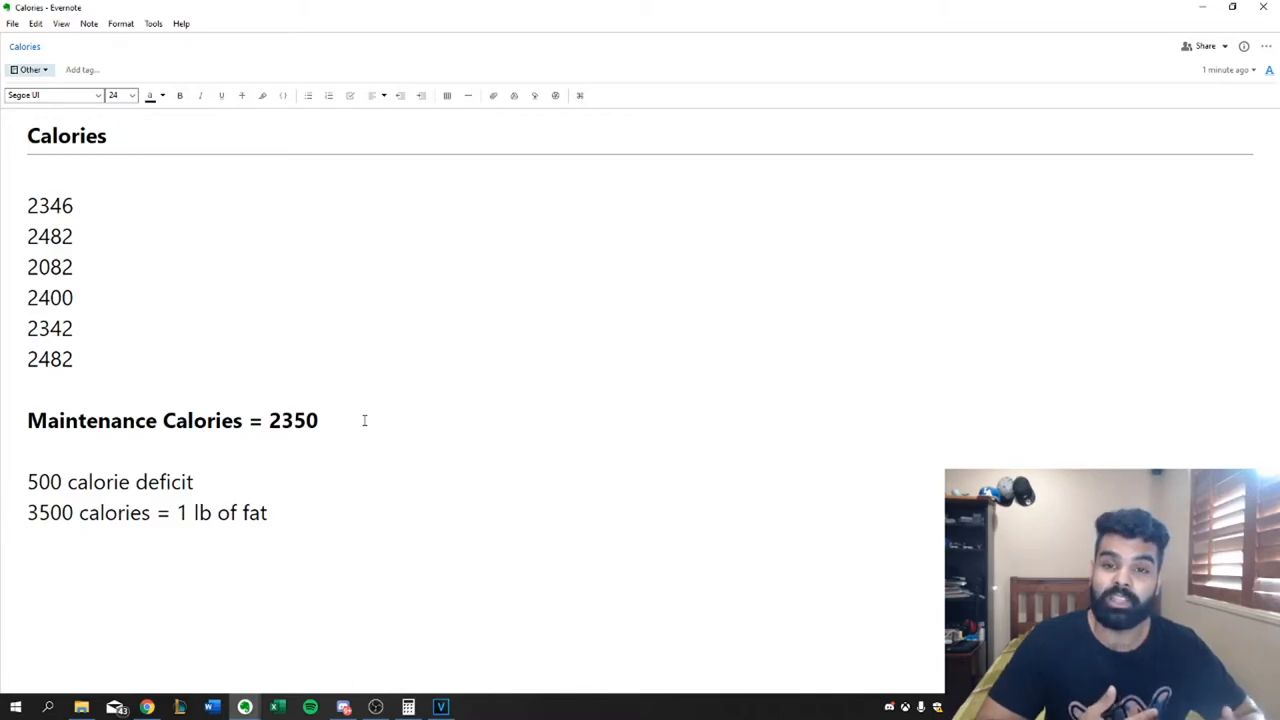
key("enter")
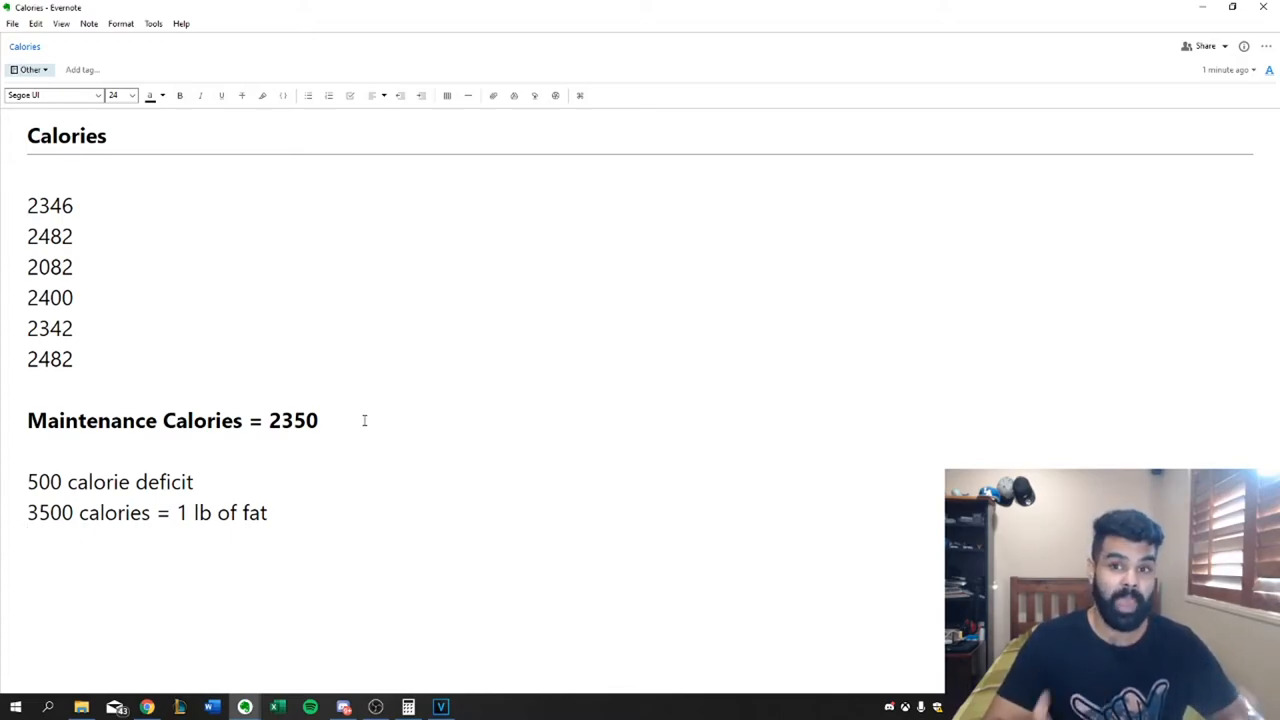
key("enter")
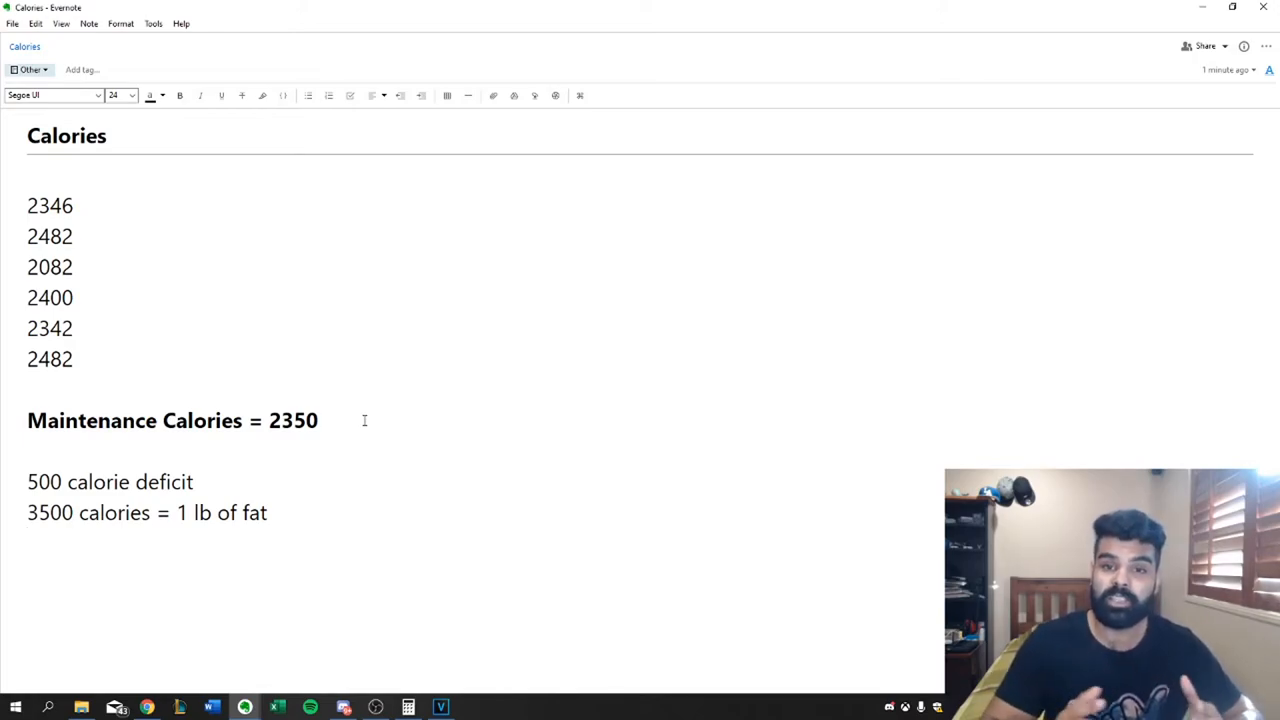
key("enter")
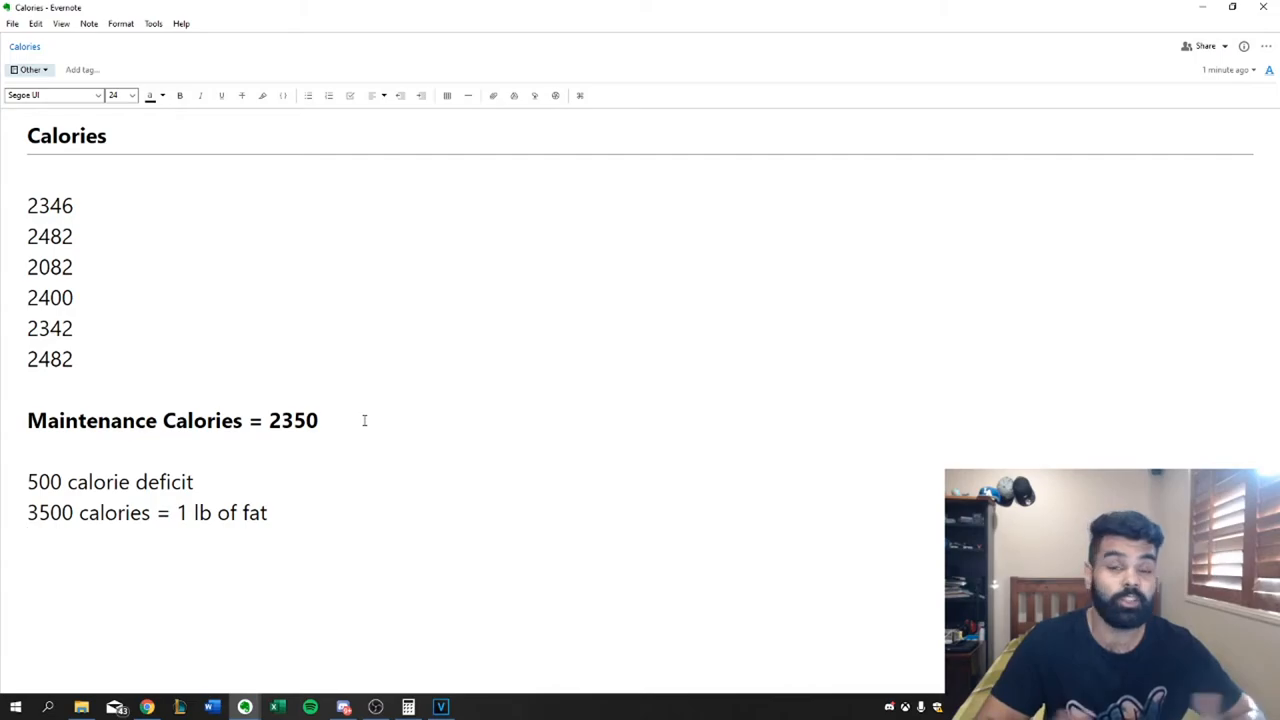
key("enter")
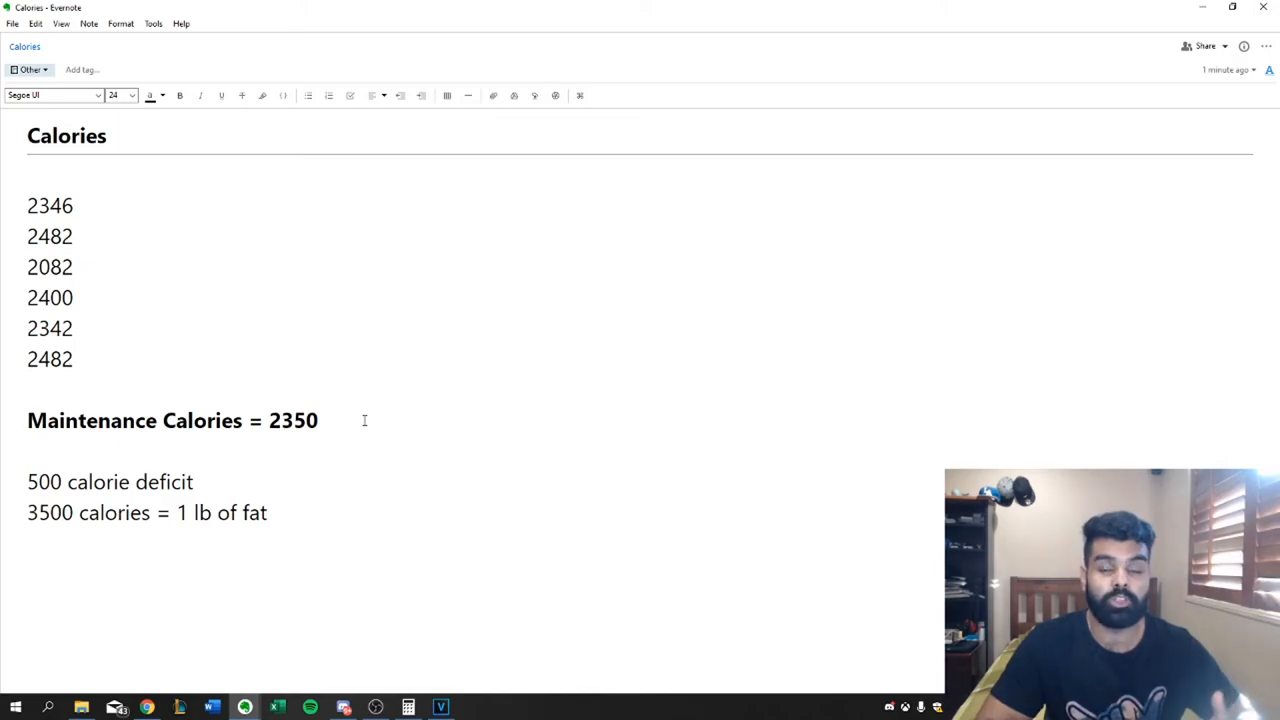
key("enter")
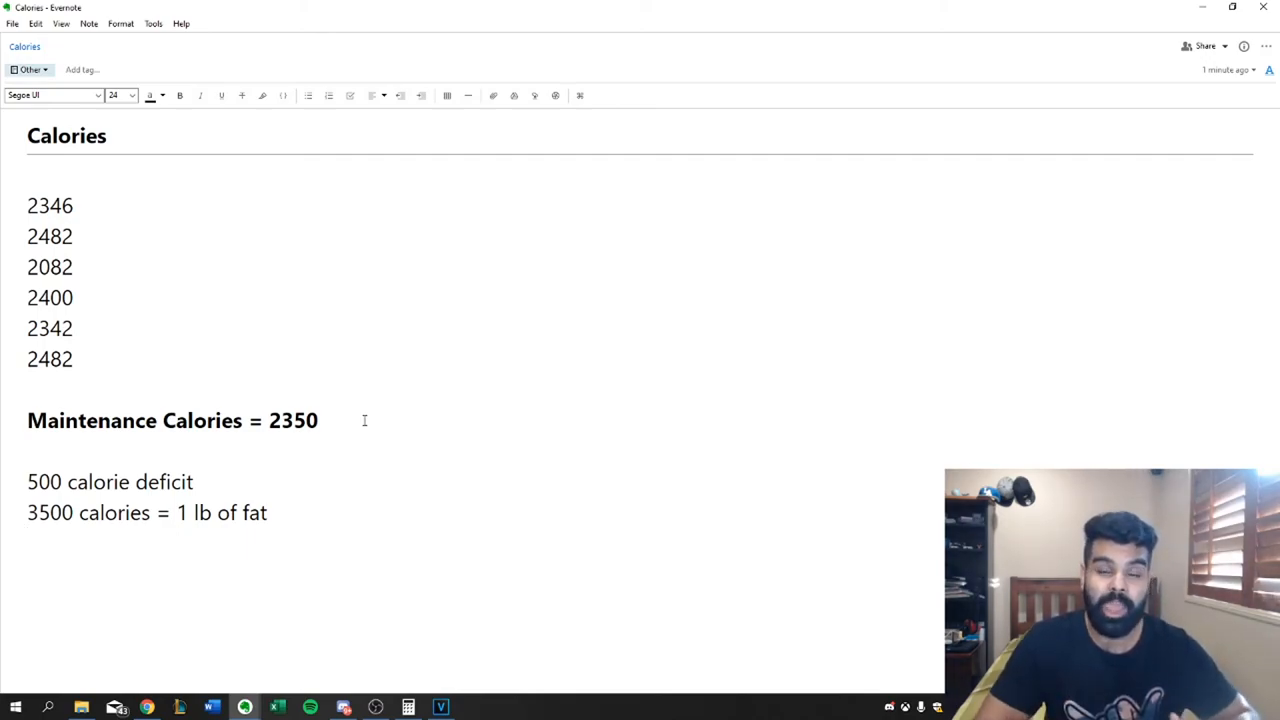
key("enter")
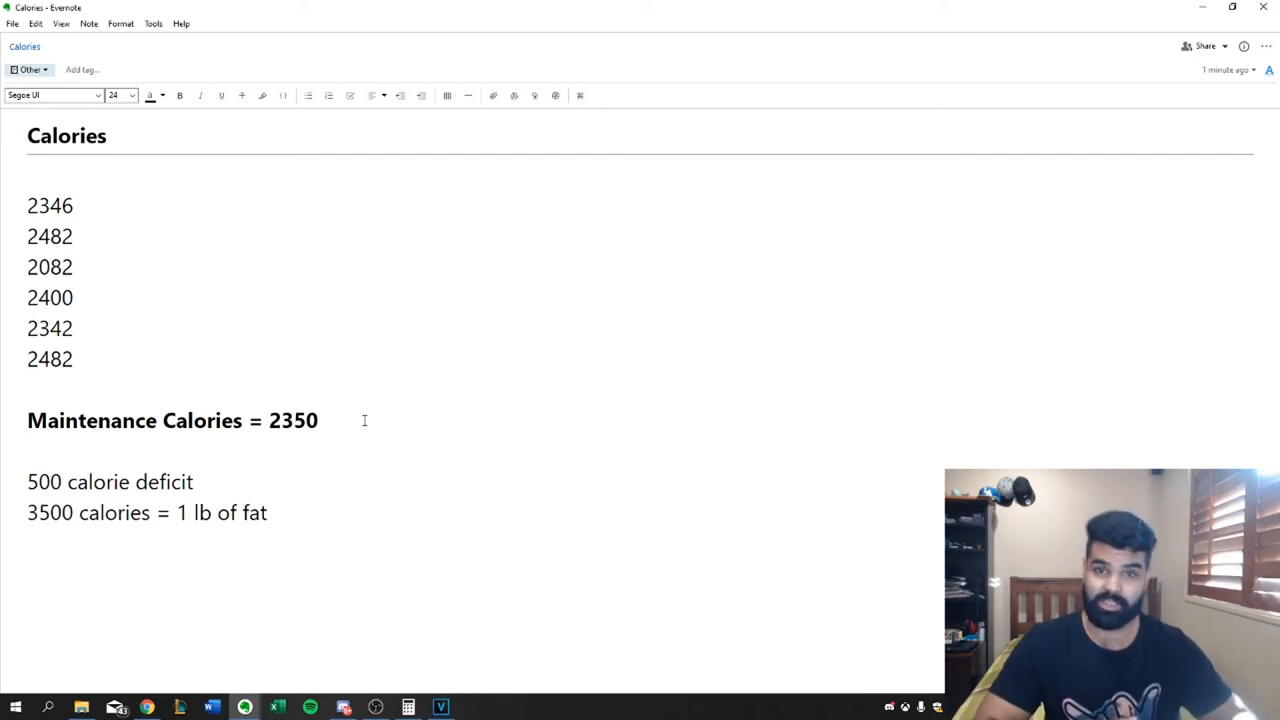
key("enter")
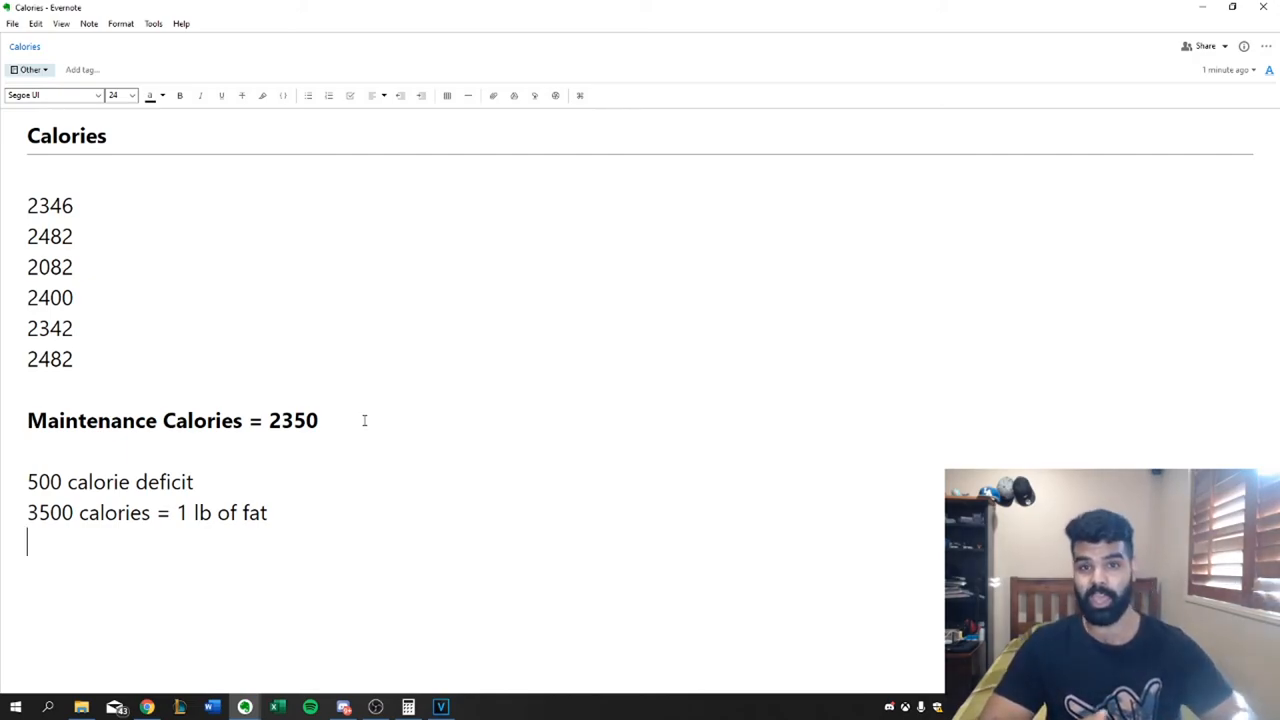